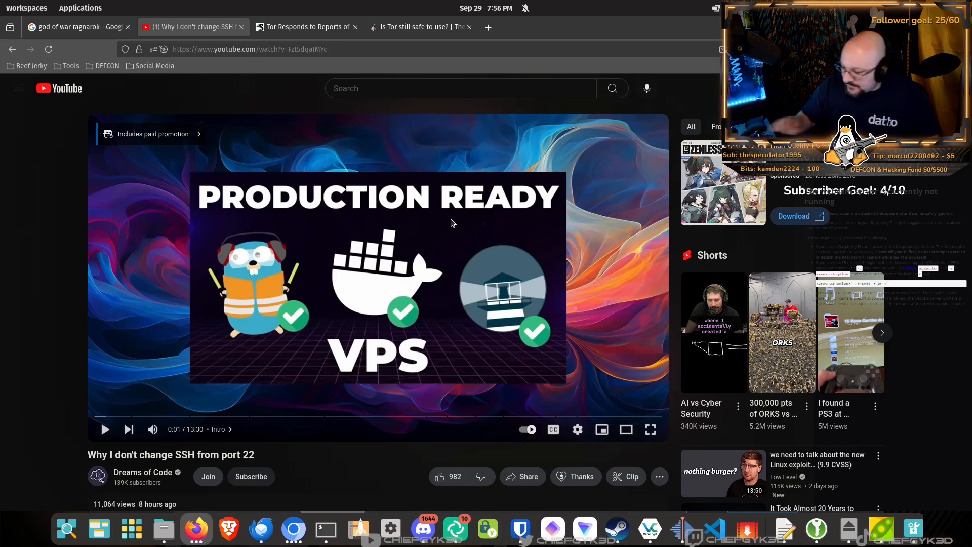
Play 'Why I don't change SSH from port 22' and make it full screen.
left_click(105, 430)
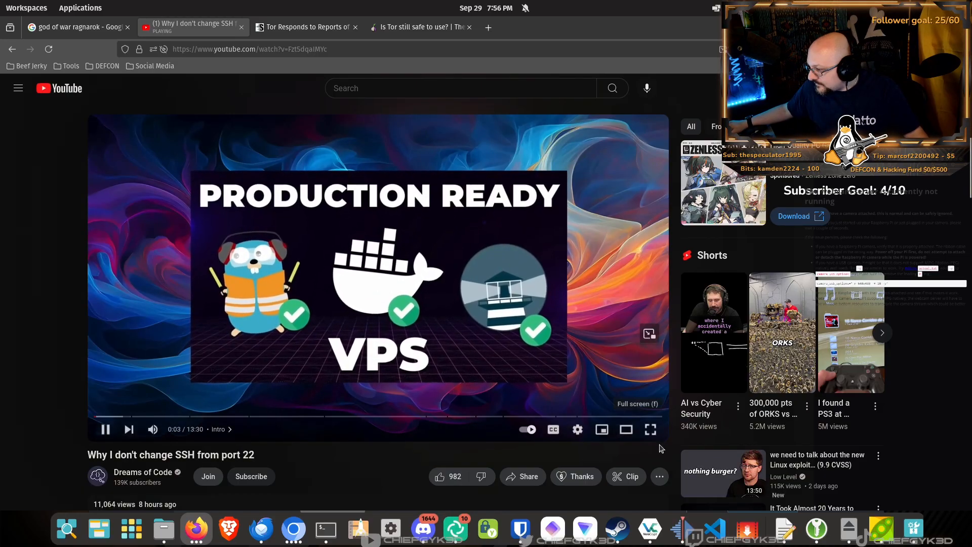
left_click(651, 430)
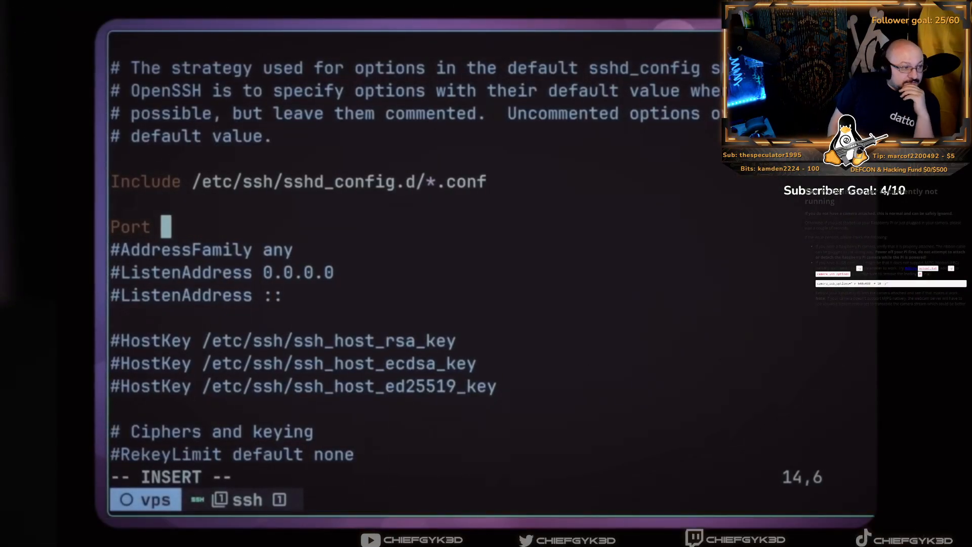
type("22'")
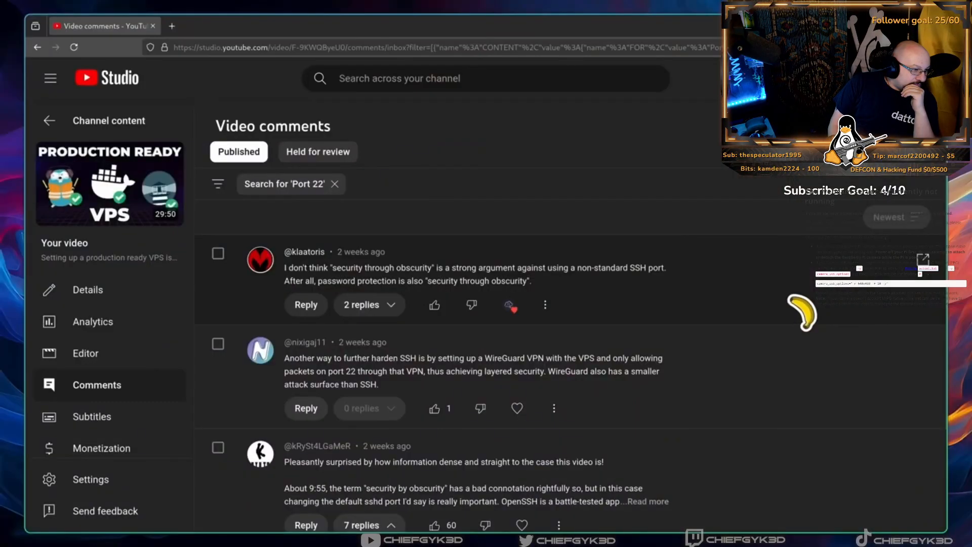
scroll("down", 3)
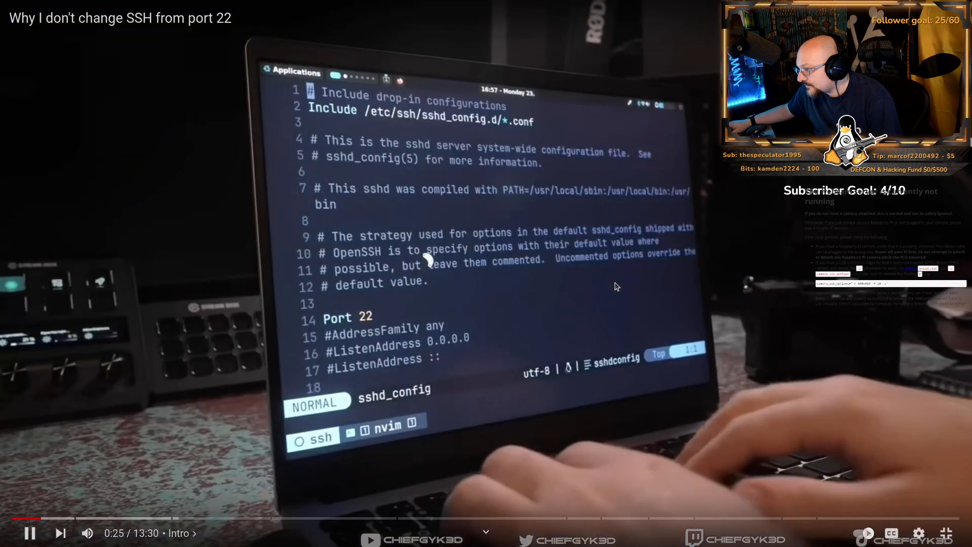
key("i")
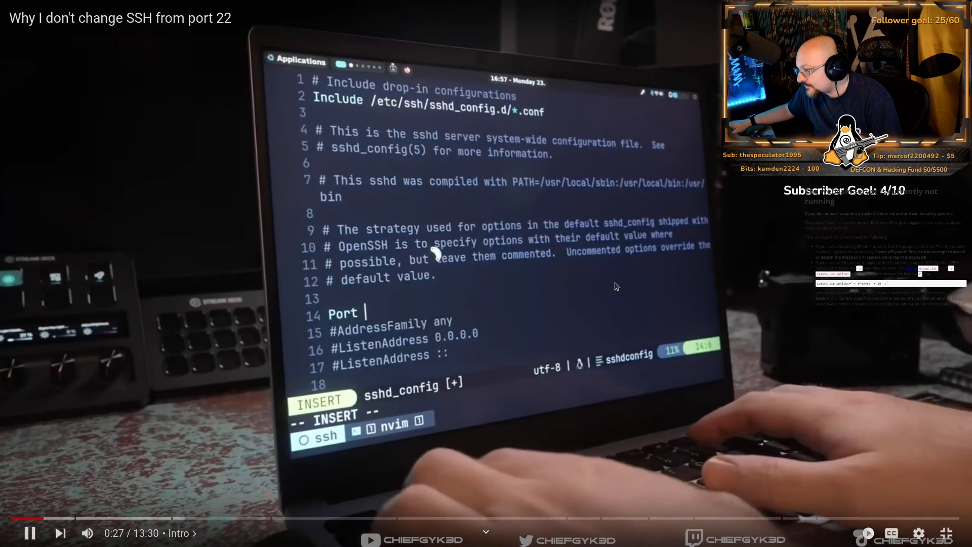
type("42069")
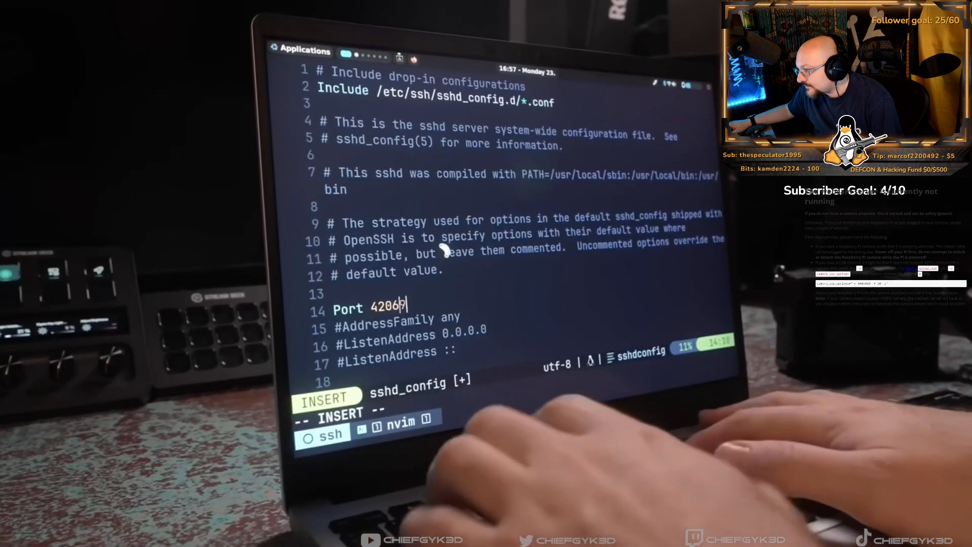
key("Escape")
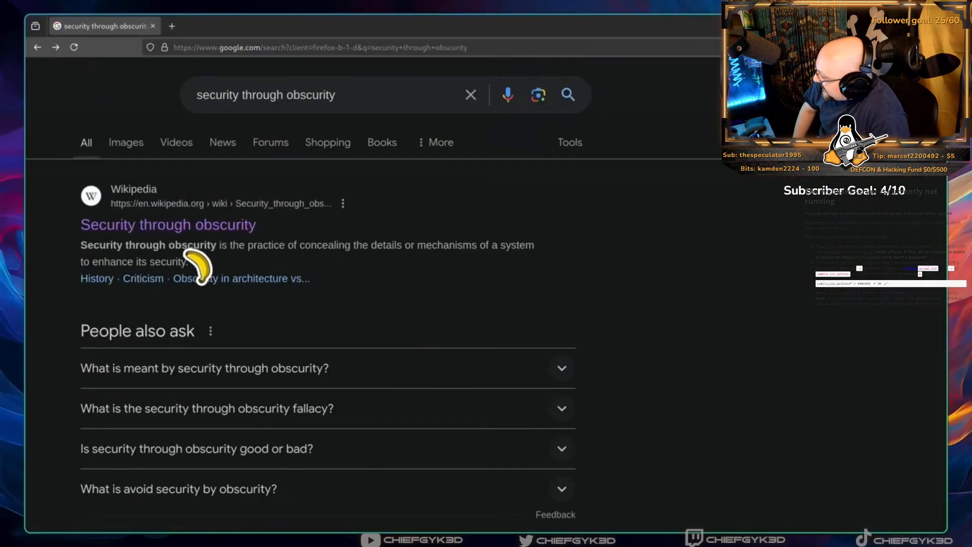
Read the Wikipedia article on security through obscurity, then return to the full-screen video.
left_click(168, 224)
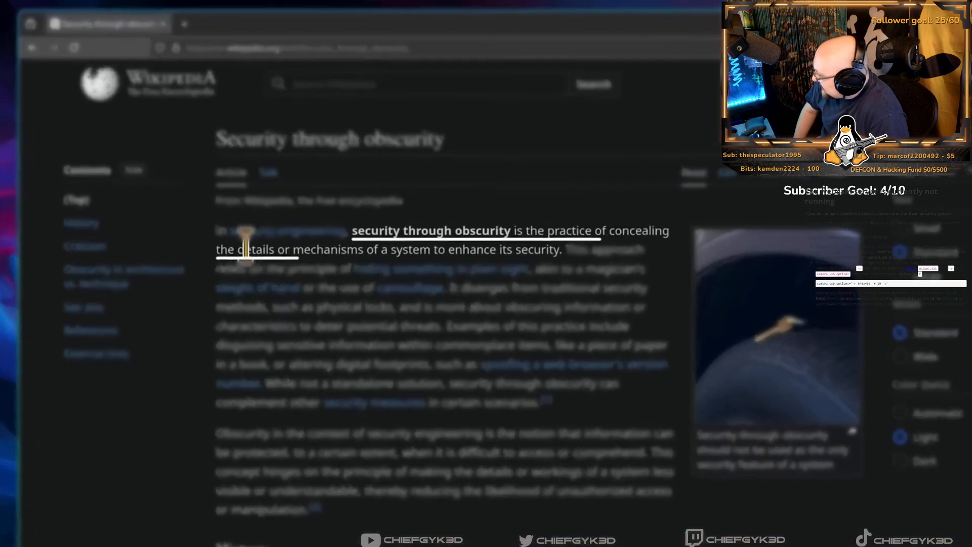
scroll("down", 3)
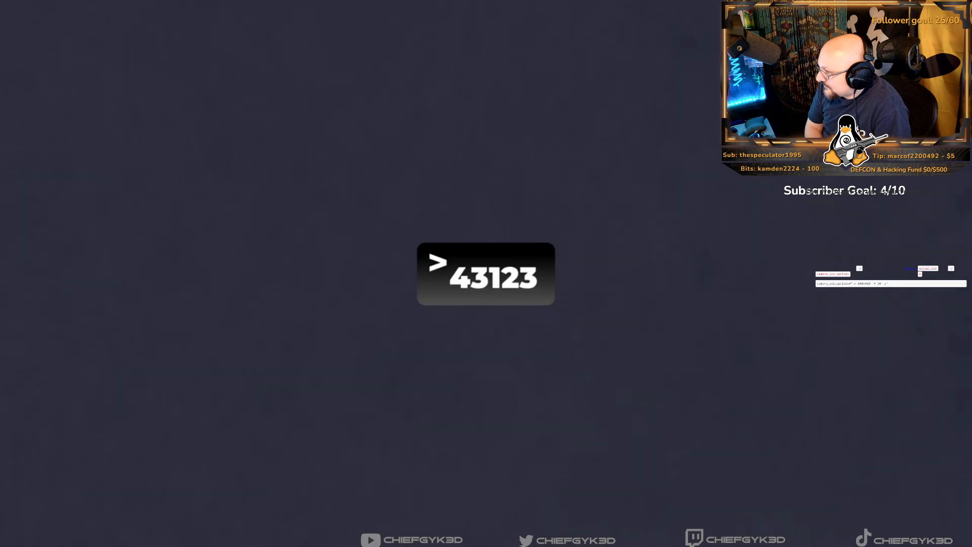
mouse_move(547, 239)
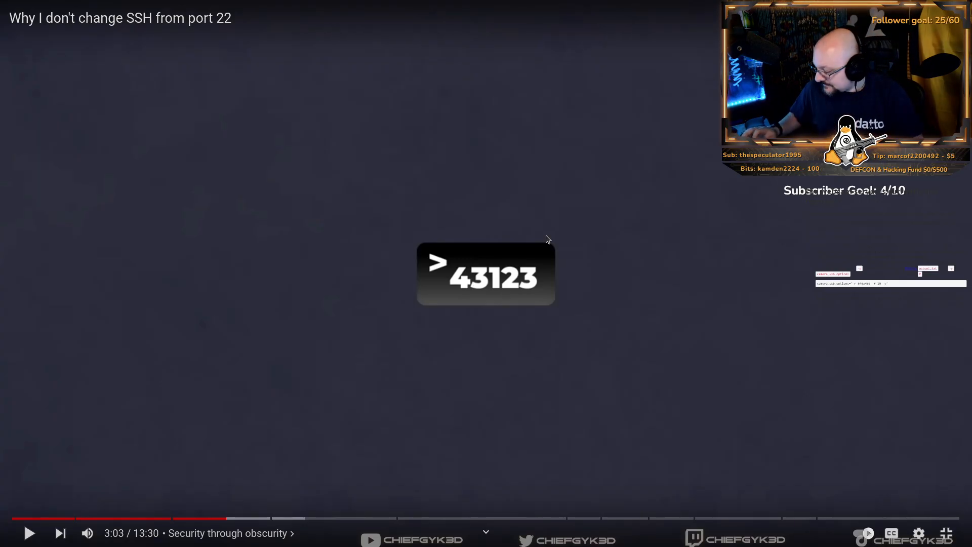
Resume the paused video at 3:03 in the Security through obscurity chapter.
left_click(29, 533)
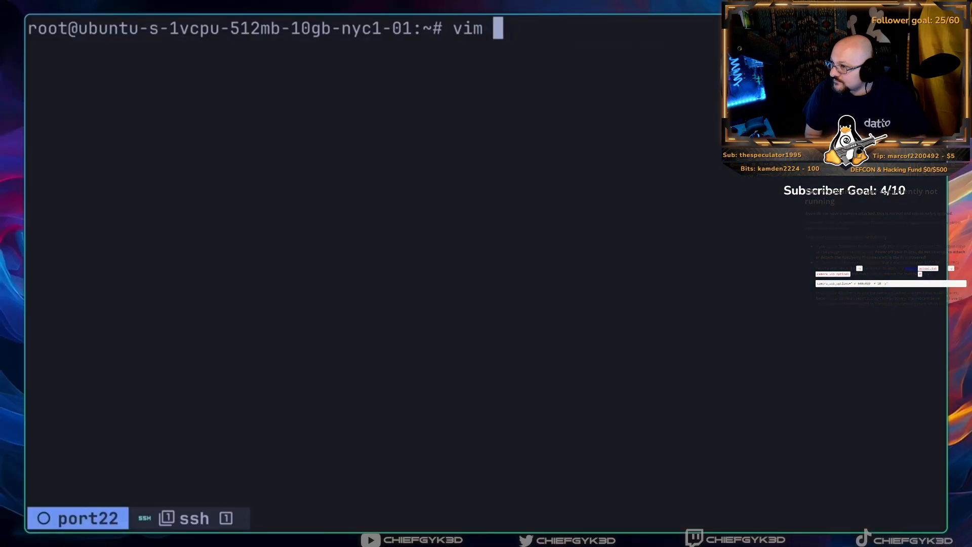
Follow the sshd_config edit, ssh root login and nmap scan shown, then resume playback.
type("/etc/ssh/sshd_config")
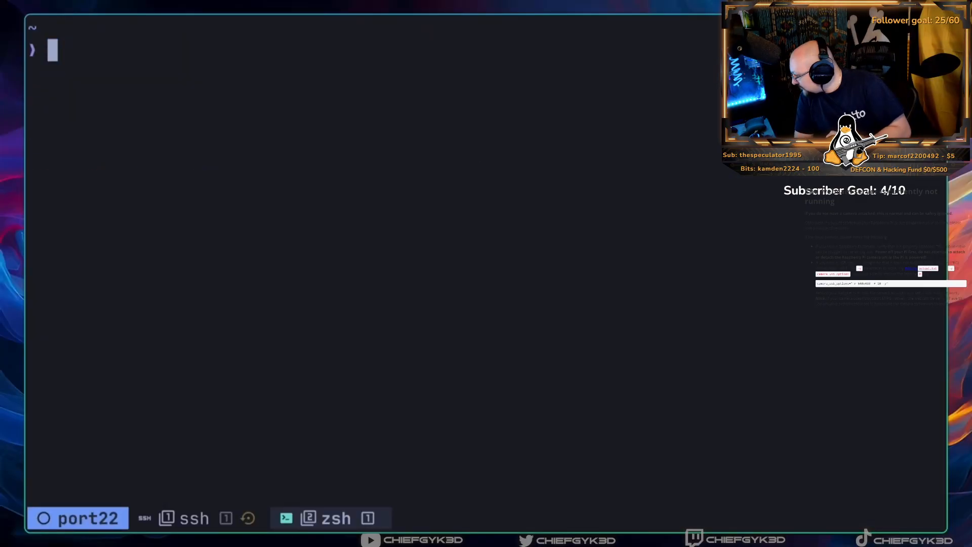
type("ssh root@174.138.39.203 -p 22")
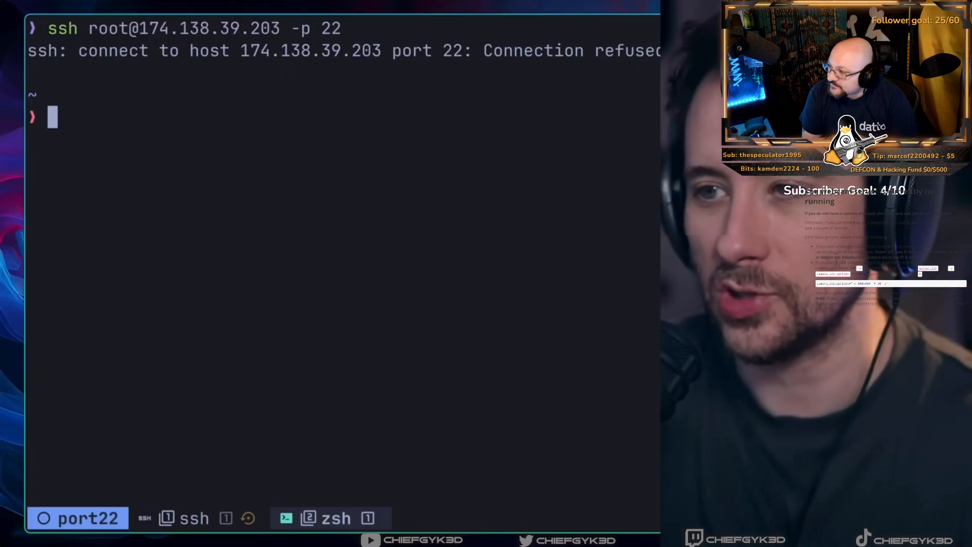
type("nmap -p- -sV 174.138.39.203")
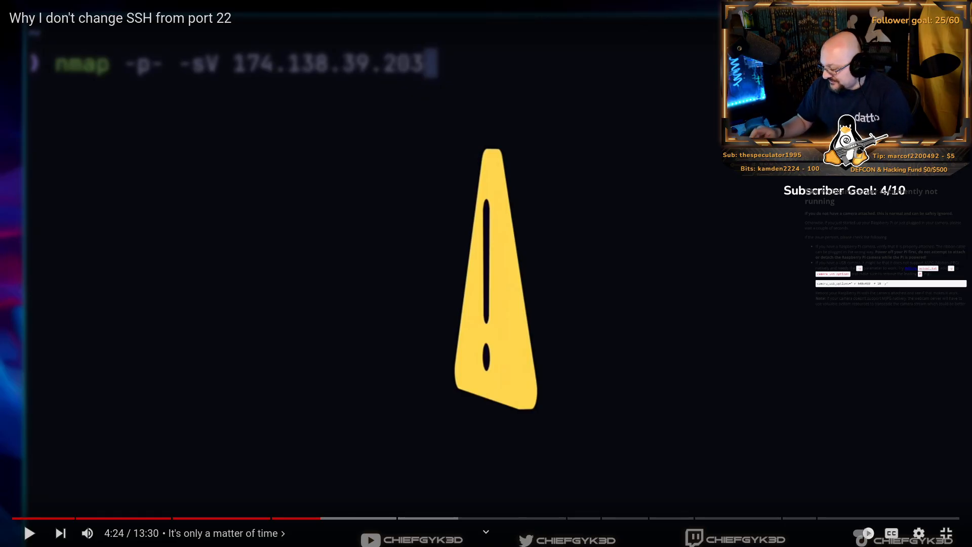
left_click(30, 533)
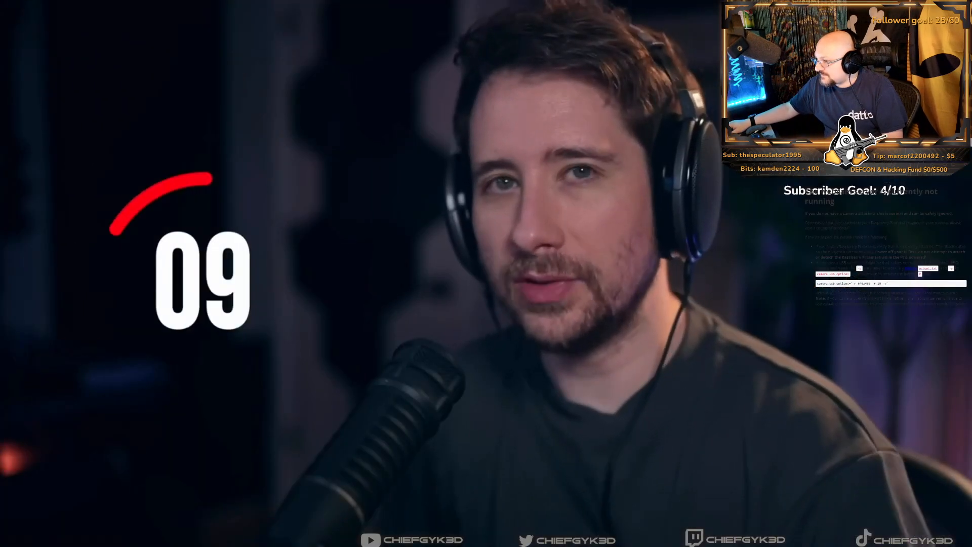
mouse_move(494, 336)
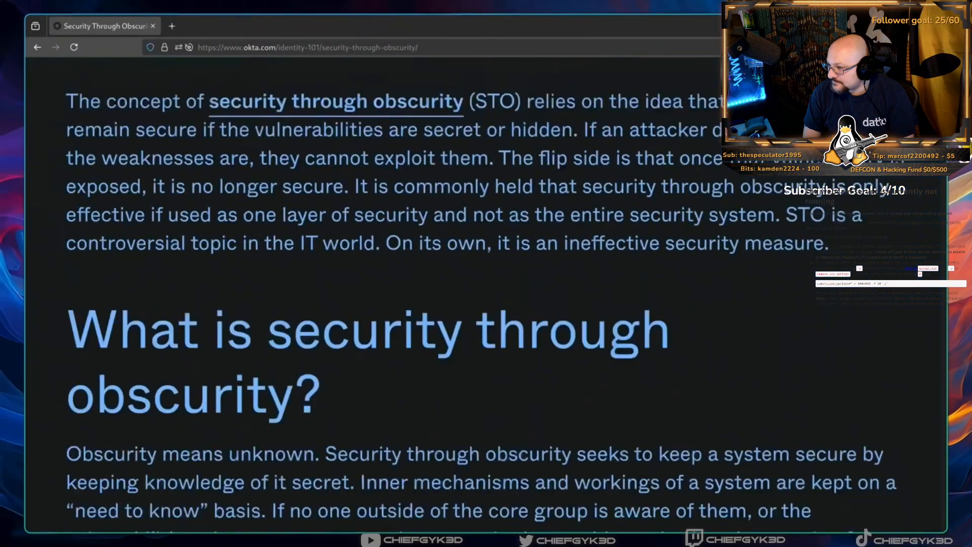
scroll("down", 3)
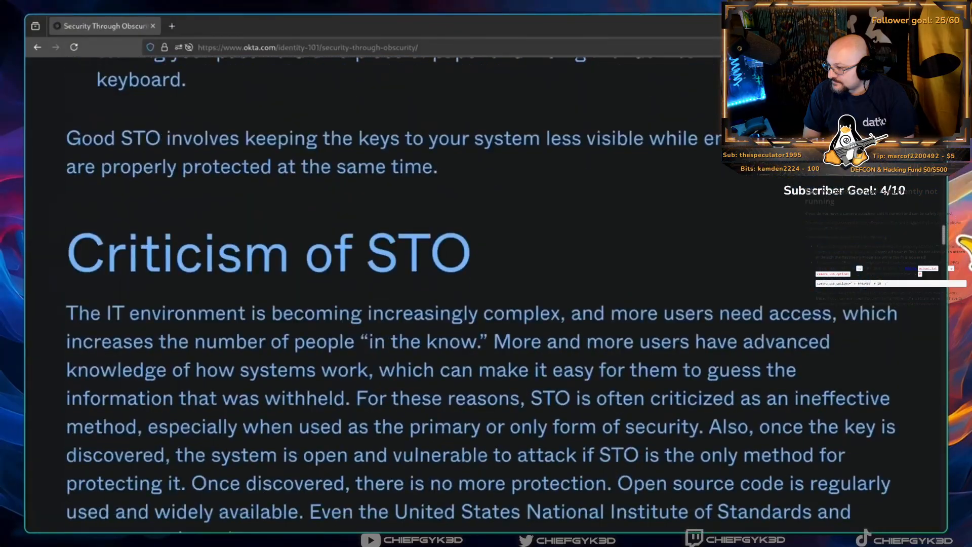
scroll("down", 3)
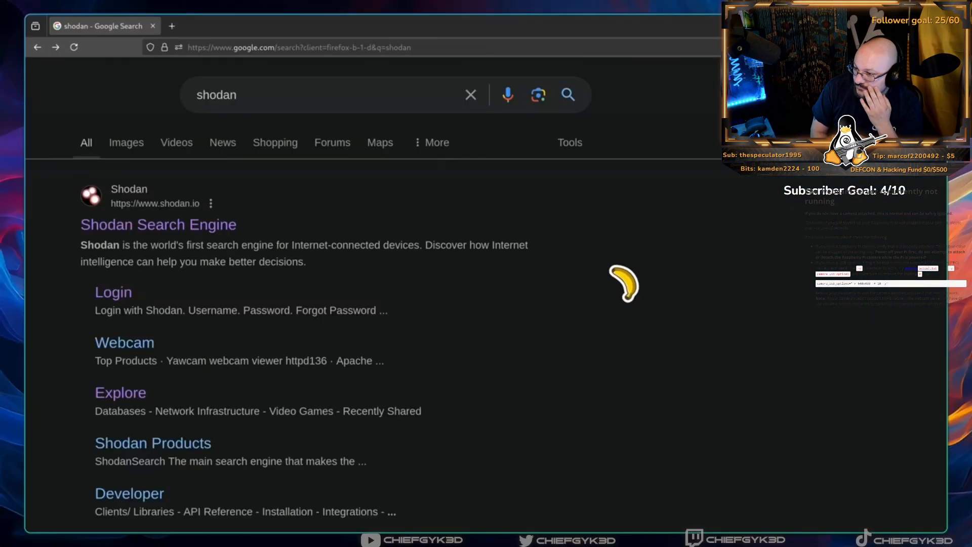
left_click(158, 225)
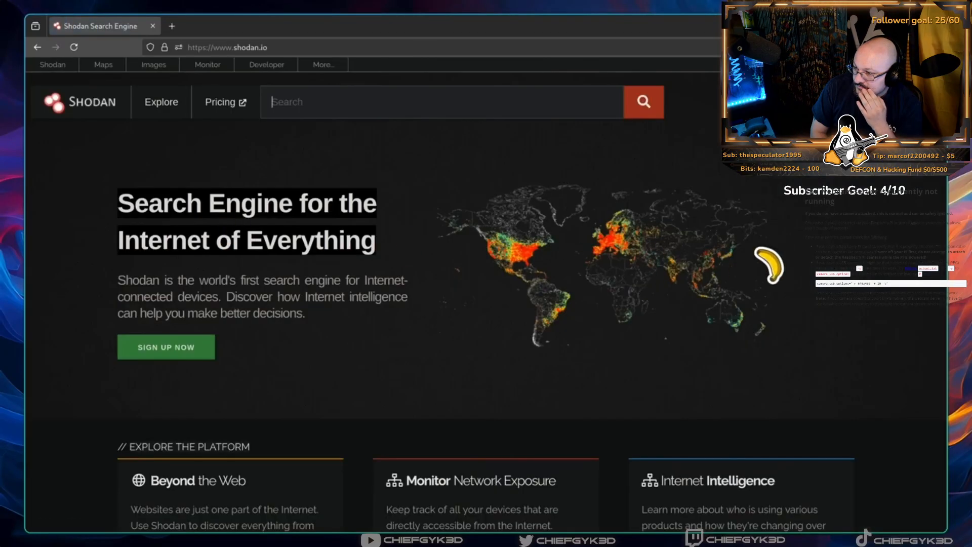
scroll("down", 3)
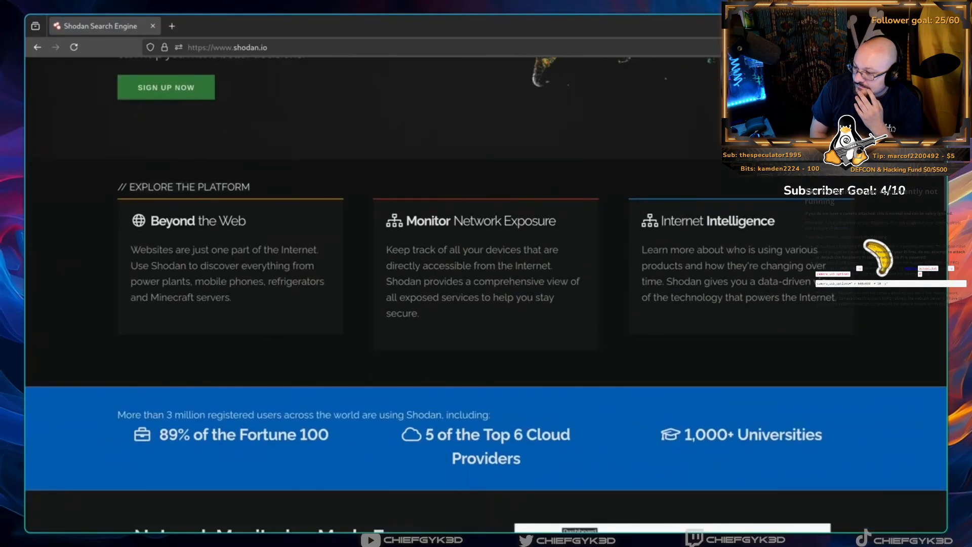
scroll("down", 3)
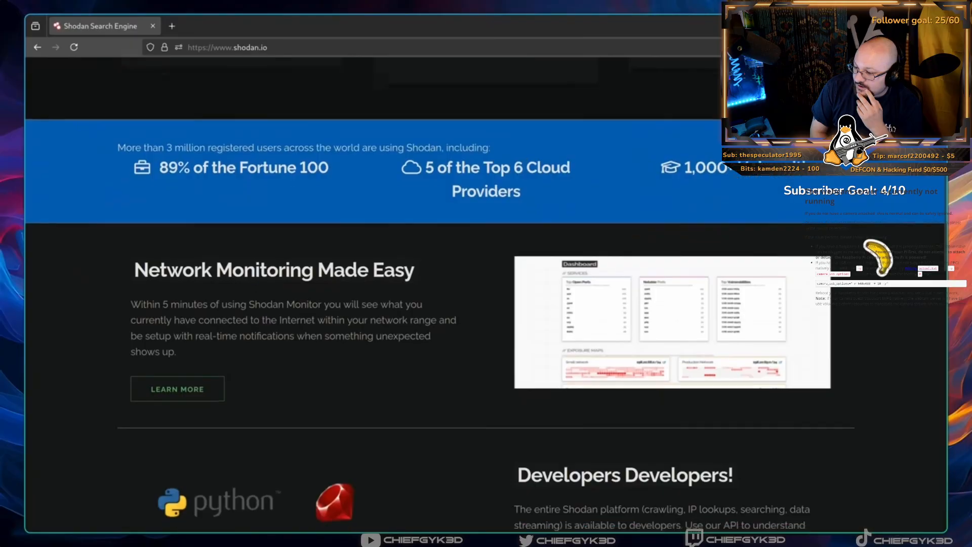
scroll("down", 3)
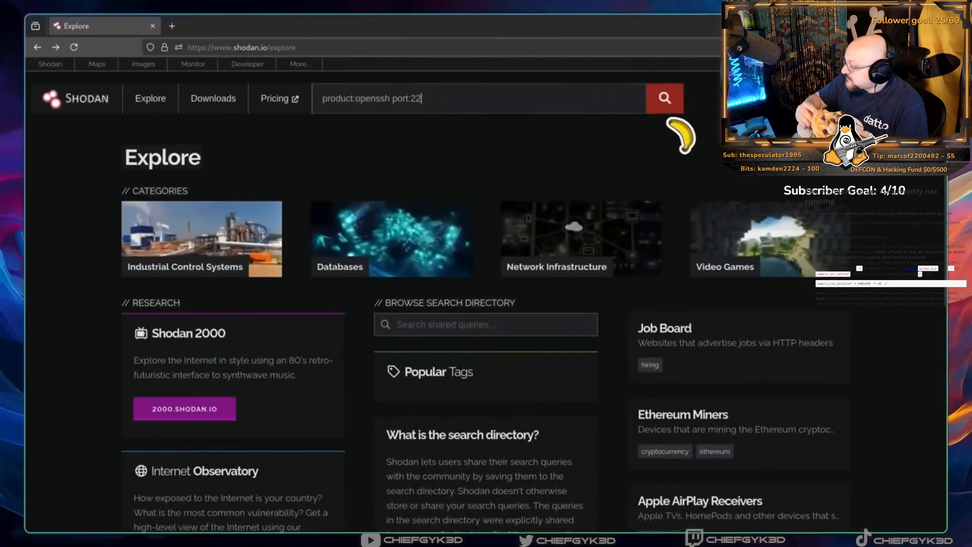
left_click(665, 99)
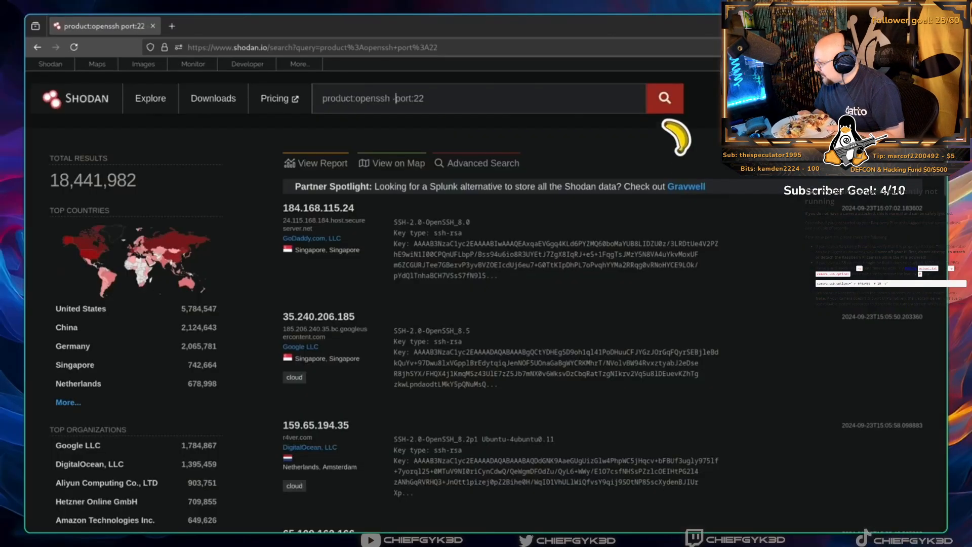
left_click(664, 98)
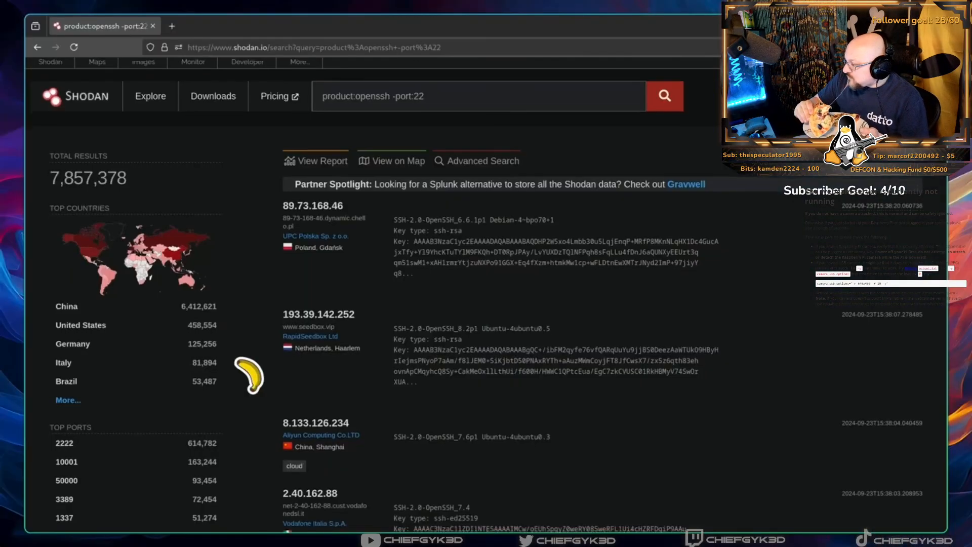
scroll("down", 3)
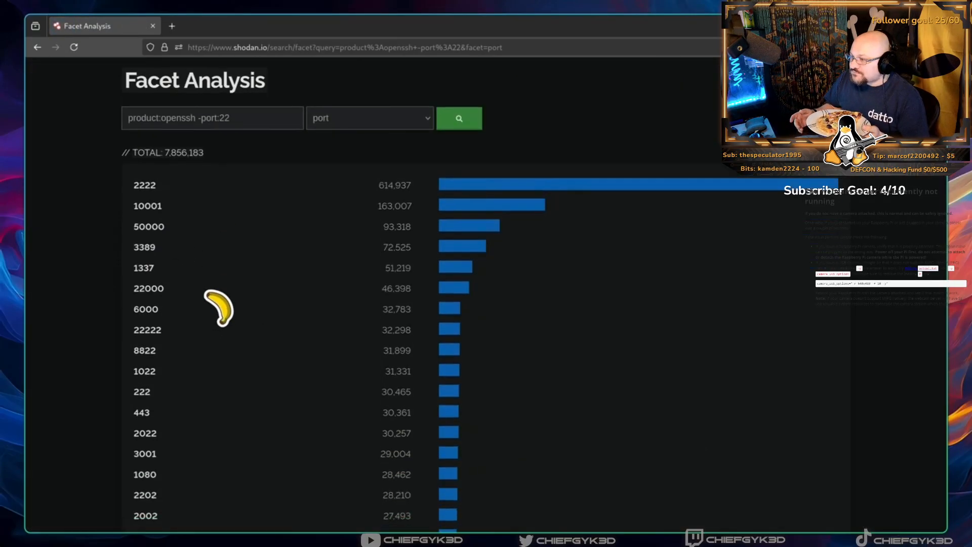
scroll("down", 3)
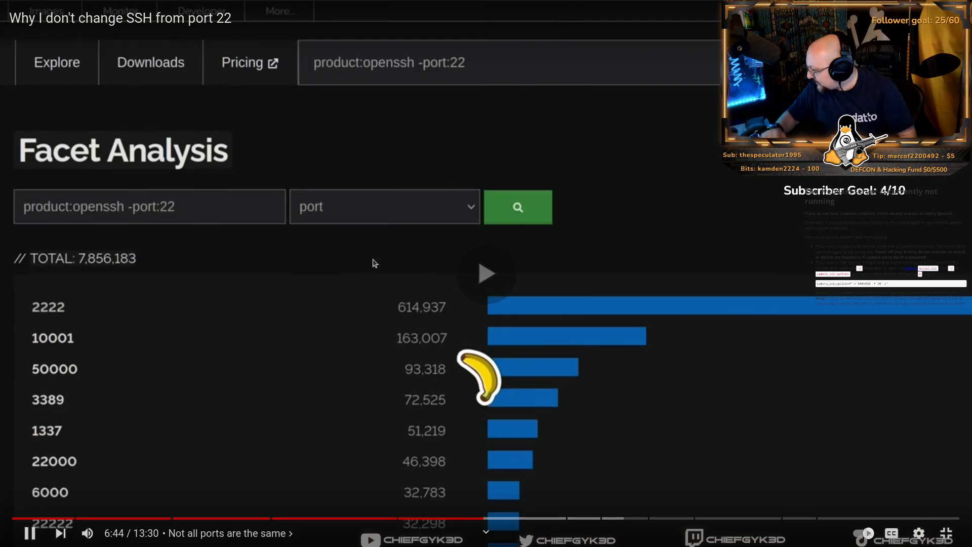
Resume the video past the Shodan top-ports chart to the sshd log of connection attempts.
left_click(517, 206)
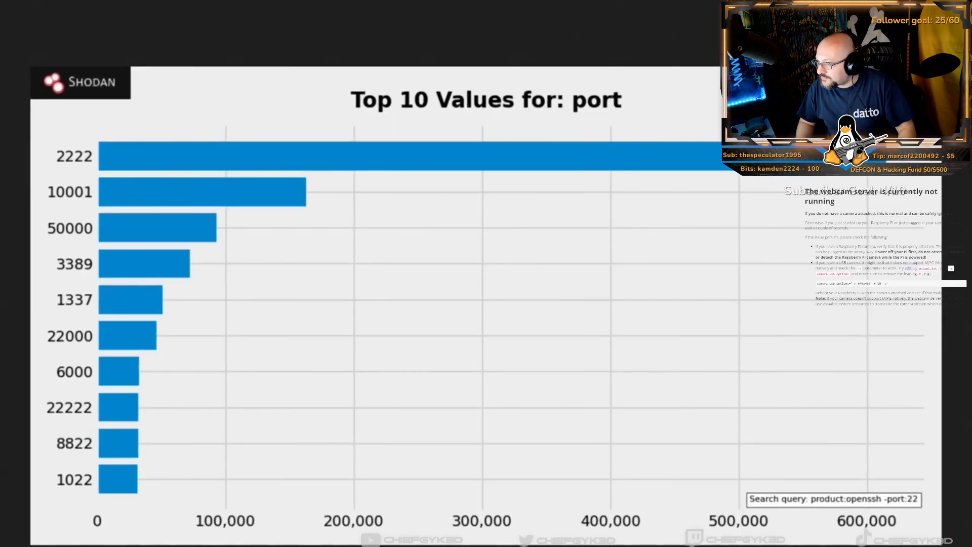
mouse_move(374, 264)
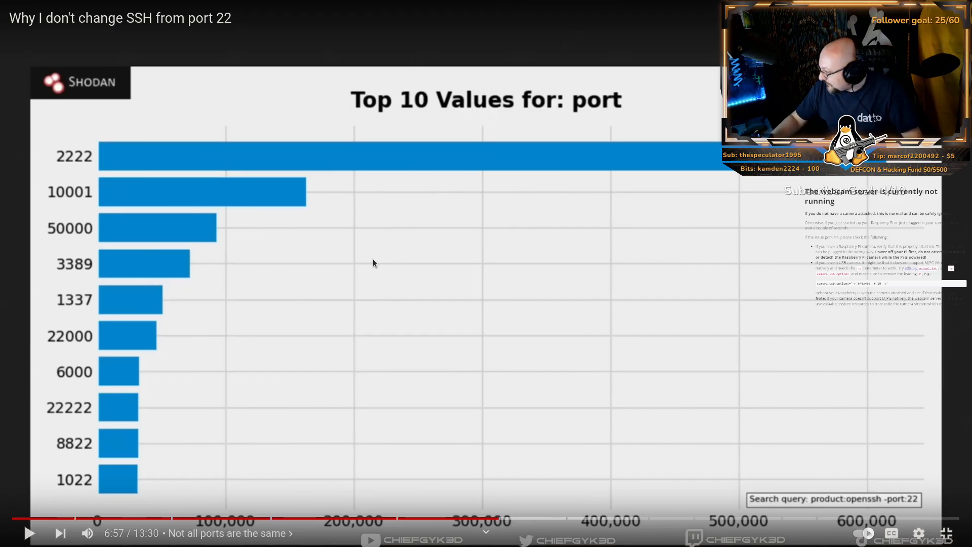
left_click(30, 532)
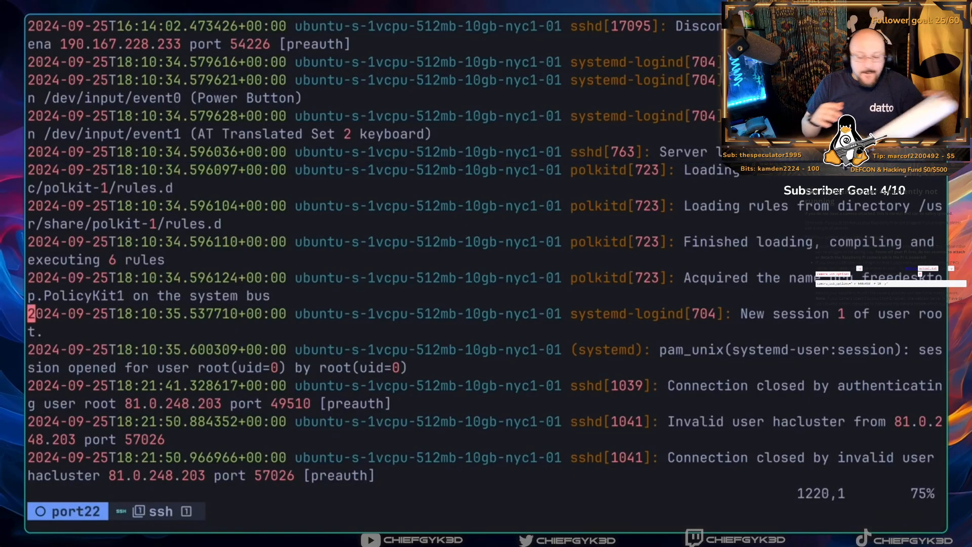
Scroll through the sshd log of invalid-user attempts from 81.0.248.203 as it plays.
scroll("down", 3)
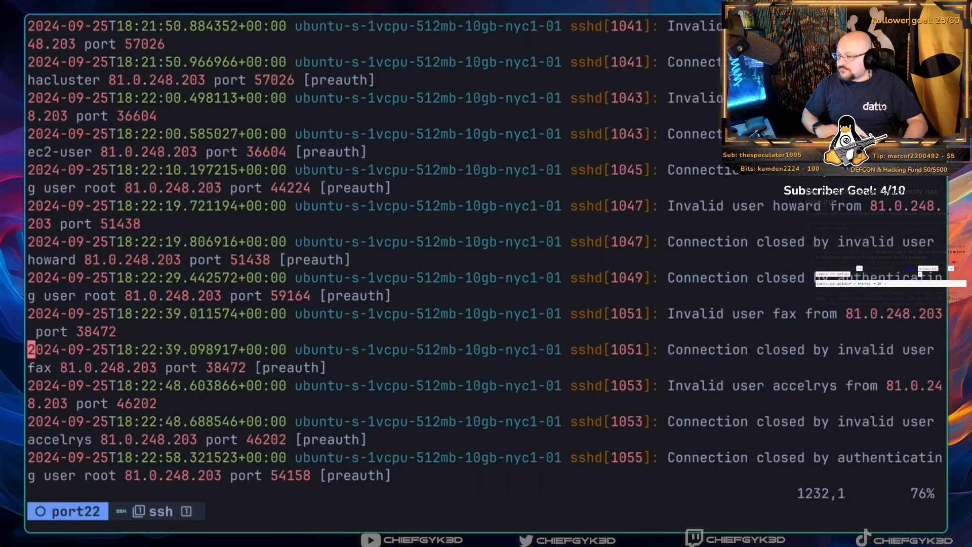
scroll("down", 3)
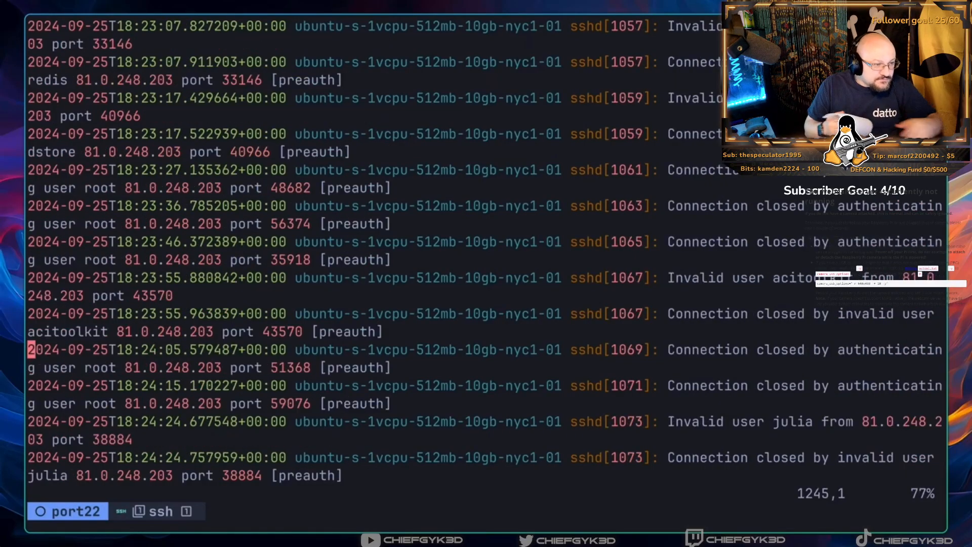
scroll("down", 3)
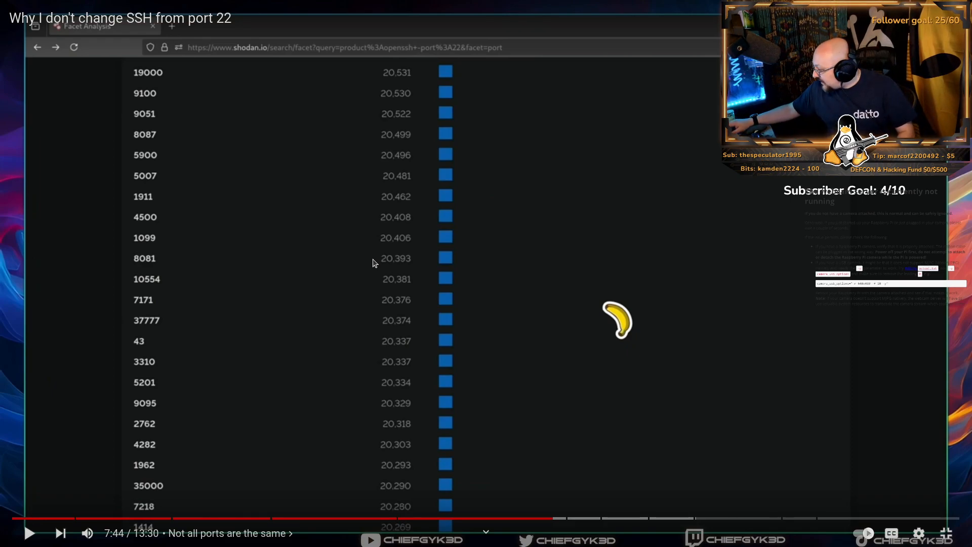
Scroll through the Shodan facet list into the Complexity is the enemy of security chapter.
scroll("down", 3)
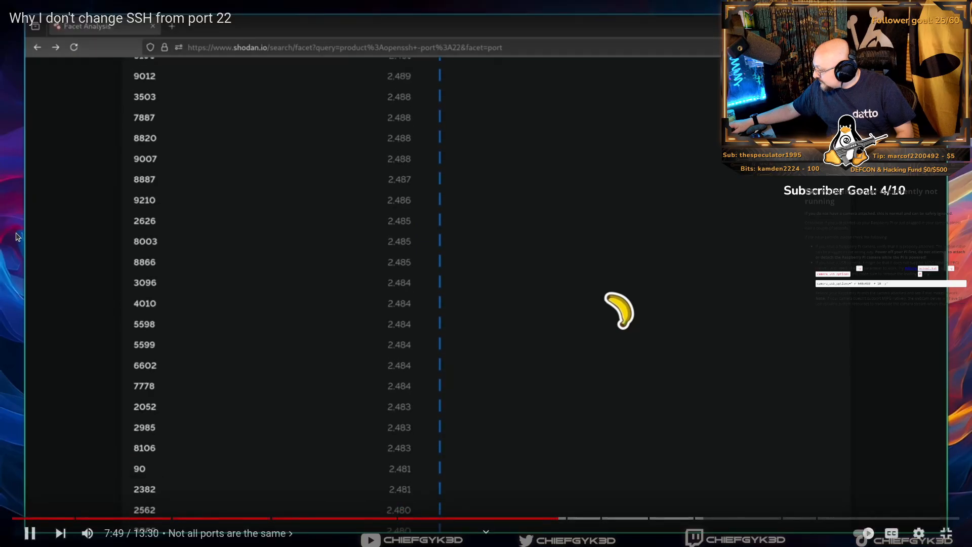
scroll("down", 3)
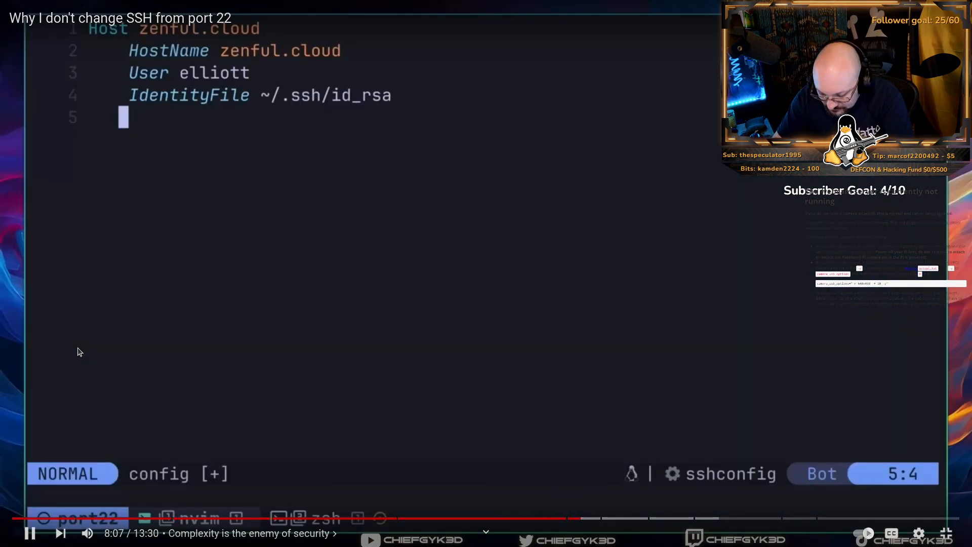
Follow the Port 42069 line being added to the zenful.cloud SSH config entry.
type("Port")
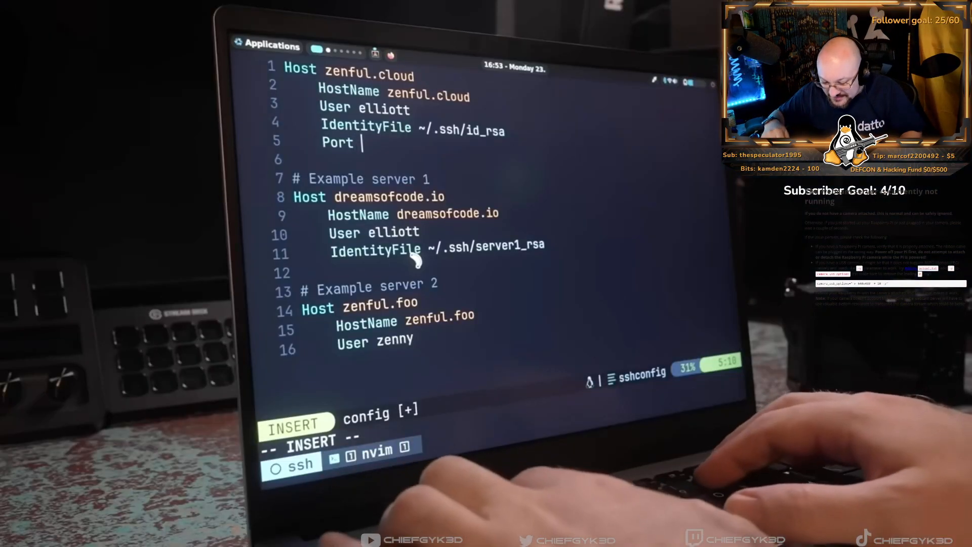
type("42069")
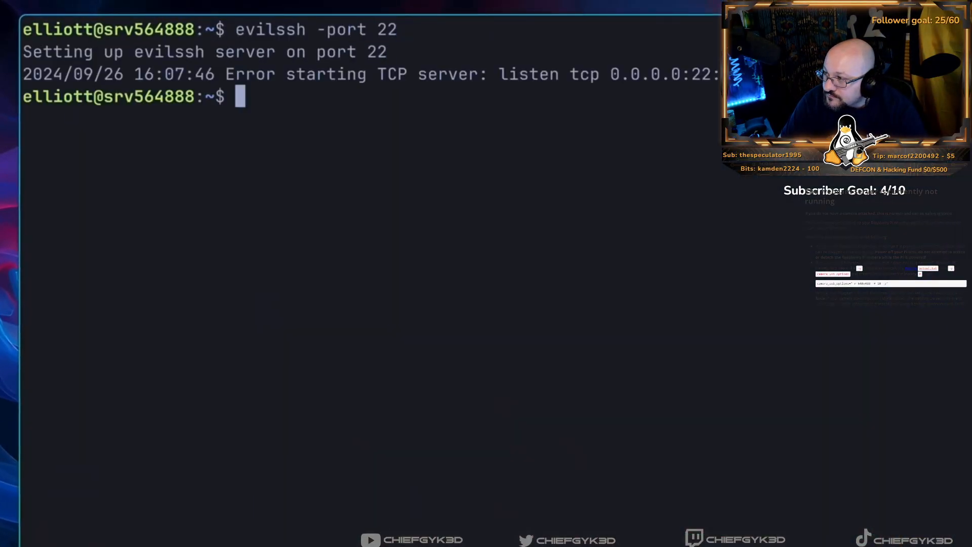
Watch the evilssh -port 2222 demo after it fails to listen on port 22.
type("evilssh -port 2222")
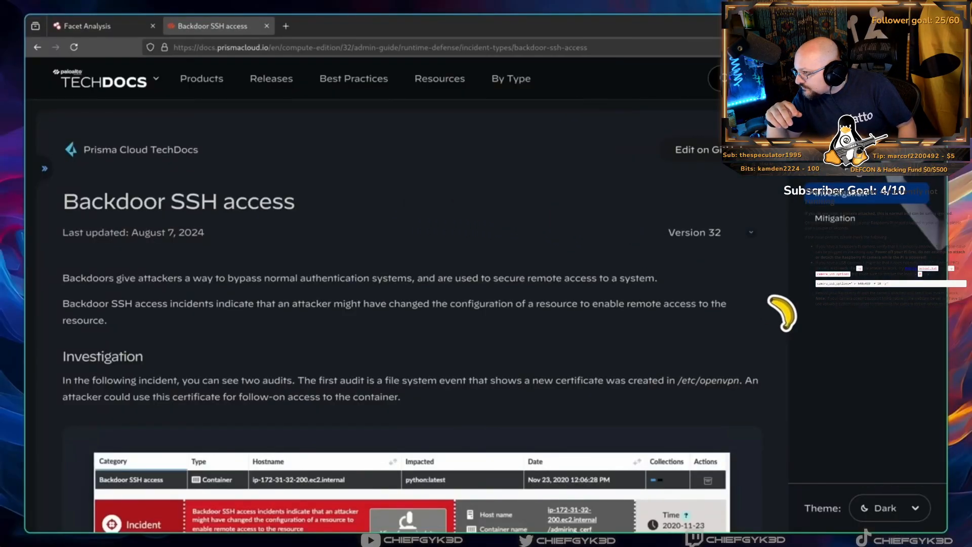
Scroll the Prisma Cloud Backdoor SSH access page shown in the video.
scroll("down", 3)
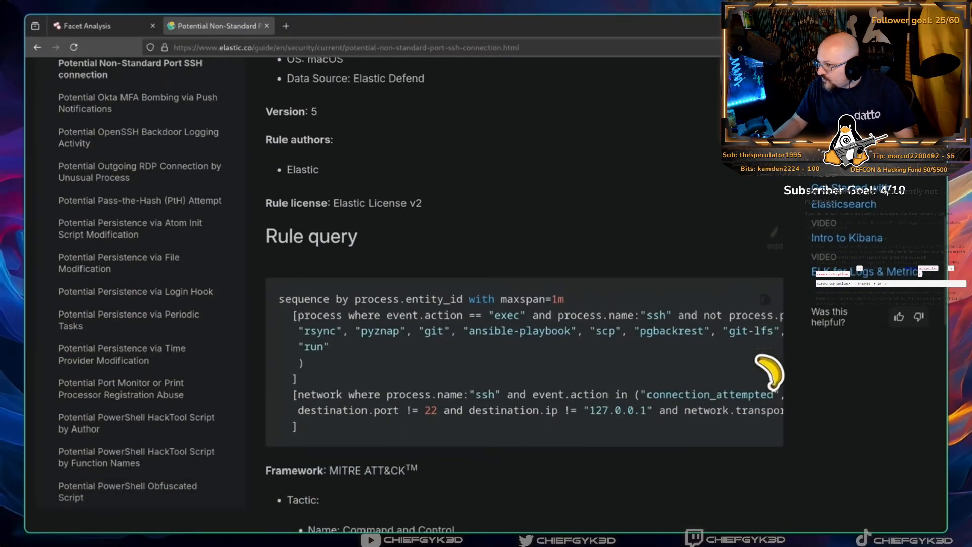
Scroll down while the video shows the Elastic non-standard port SSH rule query.
scroll("down", 3)
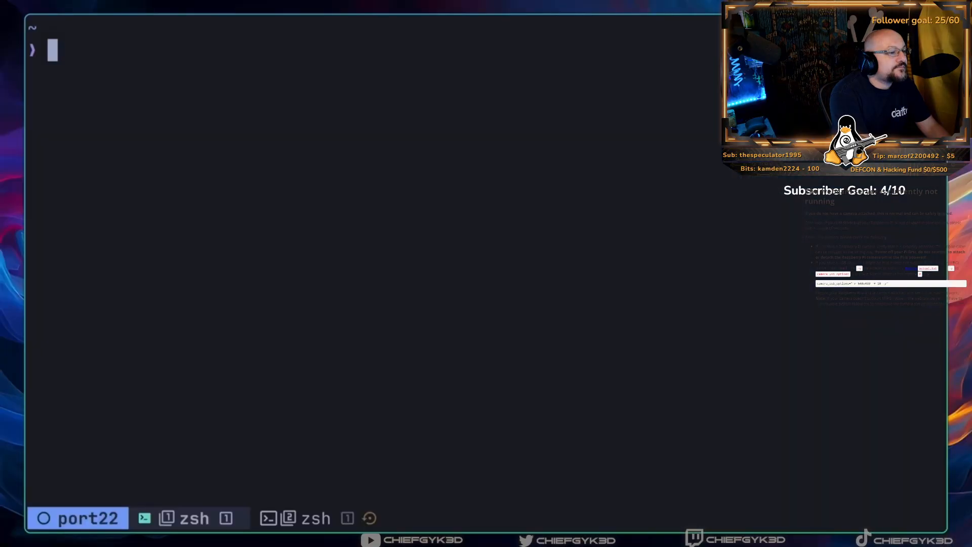
type("scp -r script.sh elliott@zenful.cloud:script.sh")
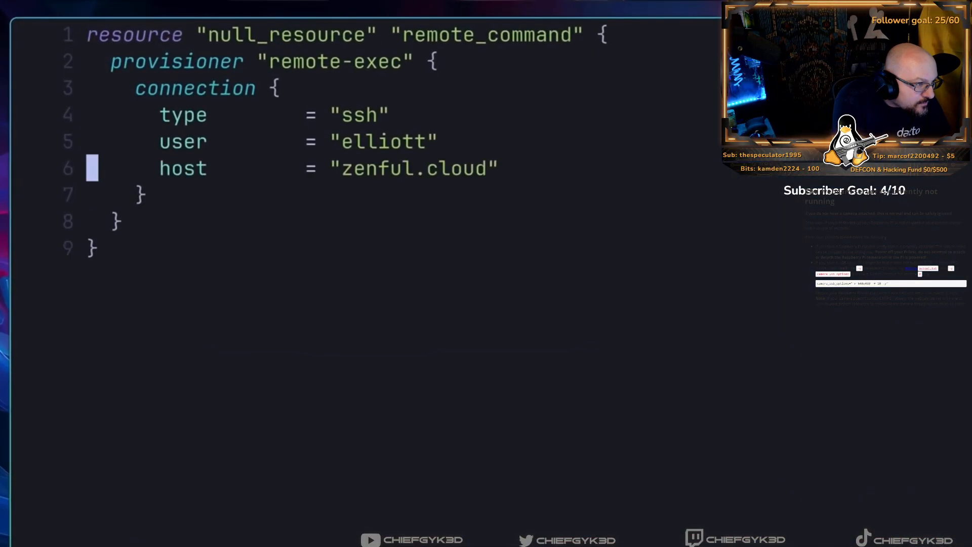
type("private_key = file(\"~/.ssh/id_rsa\")")
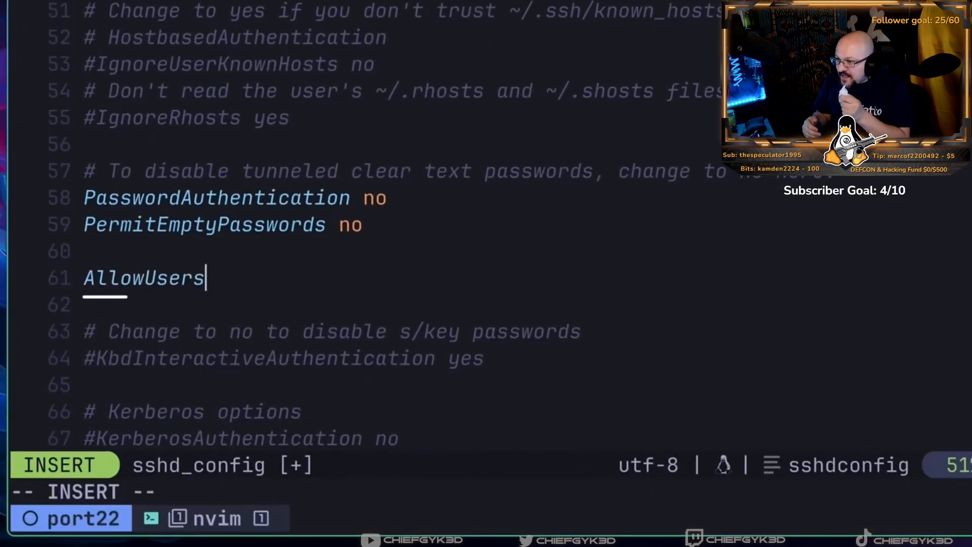
type("elliott@178.4.20.69")
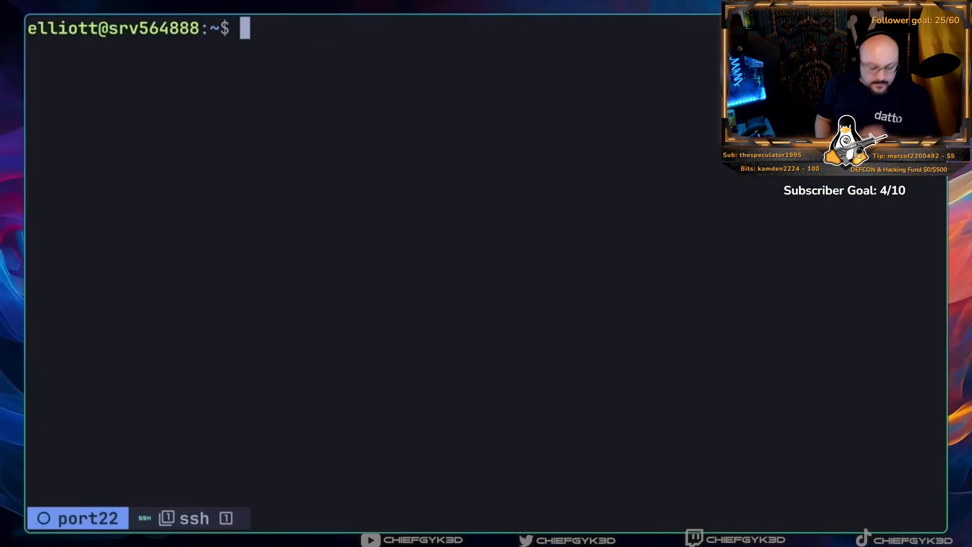
type("sudo systemctl enable --now fail2ban")
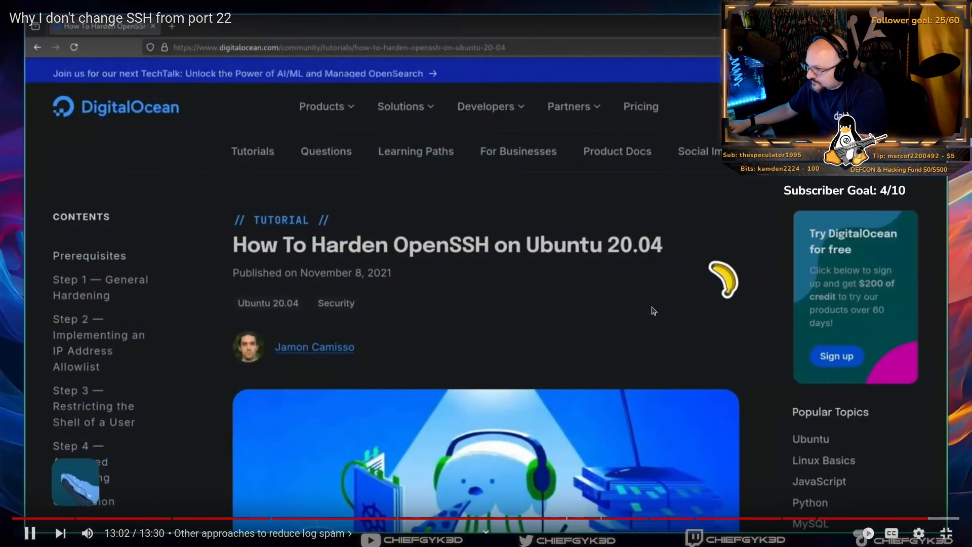
Resume playback twice as the video walks through the DigitalOcean OpenSSH hardening tutorial.
scroll("down", 3)
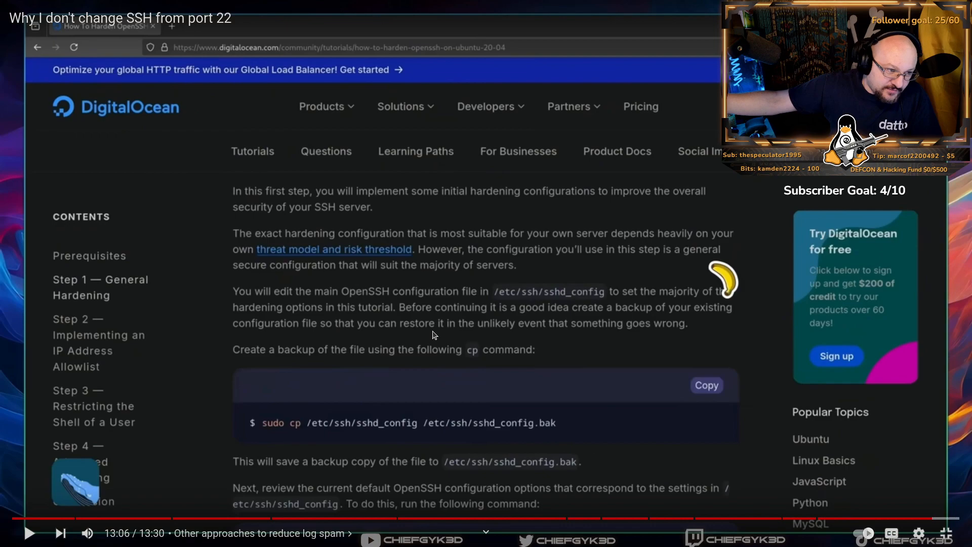
left_click(29, 533)
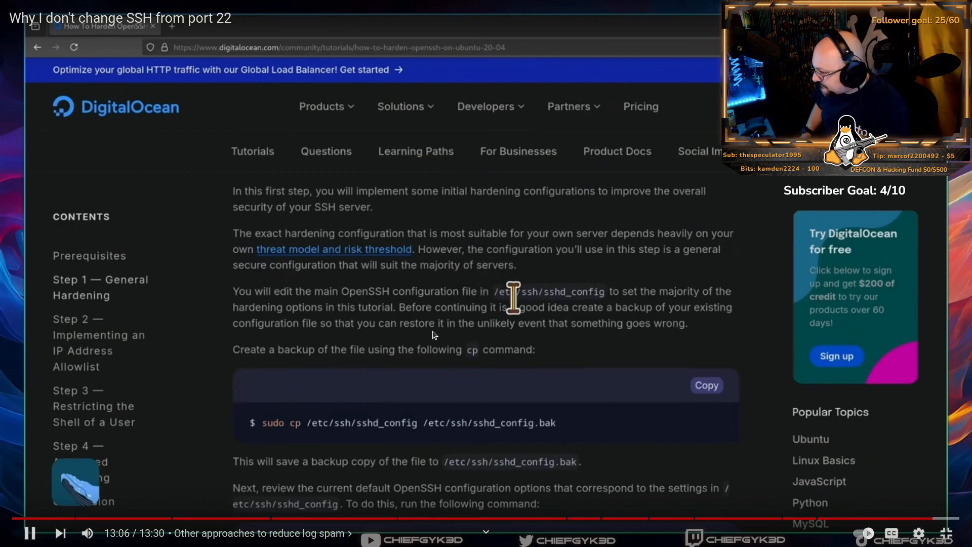
scroll("down", 3)
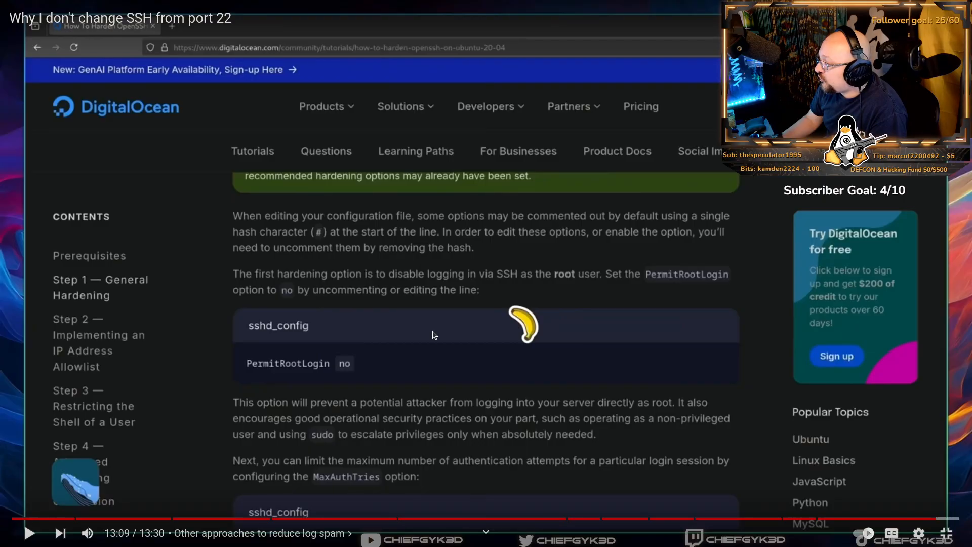
left_click(28, 533)
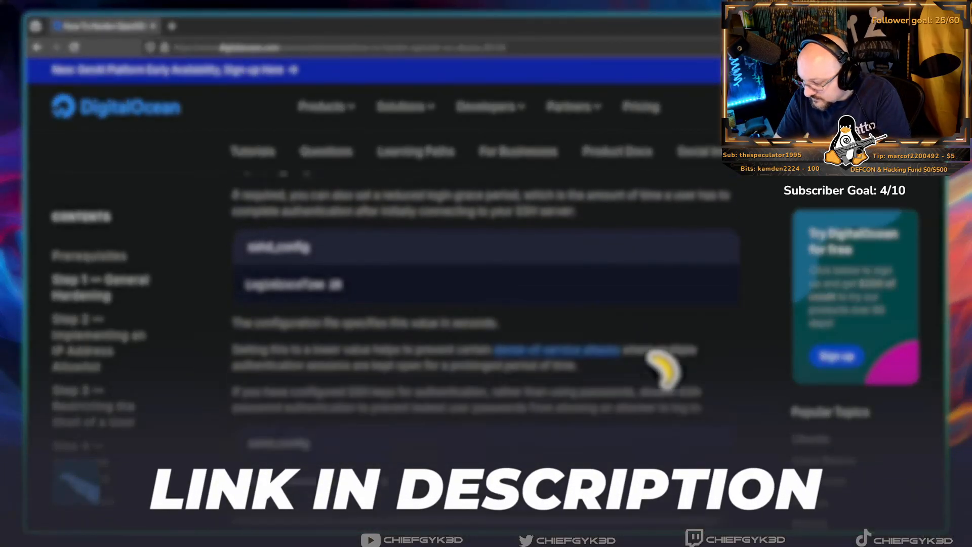
scroll("down", 3)
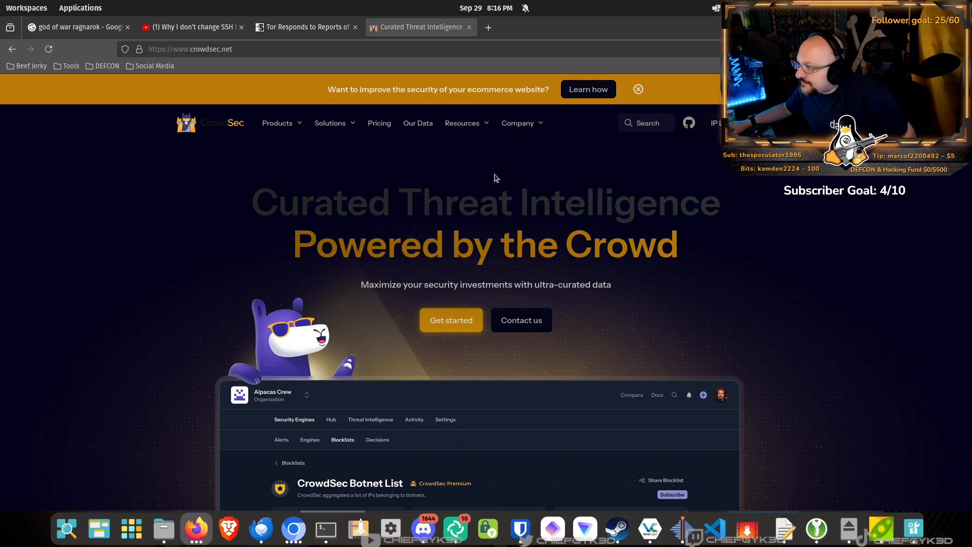
Go to CrowdSec Pricing and scroll through the plans and console comparison table.
left_click(379, 122)
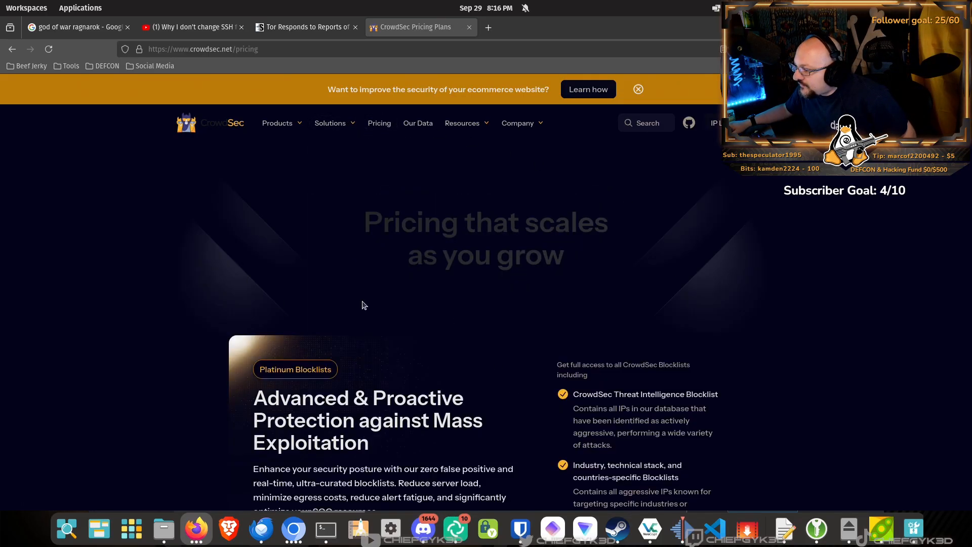
scroll("down", 3)
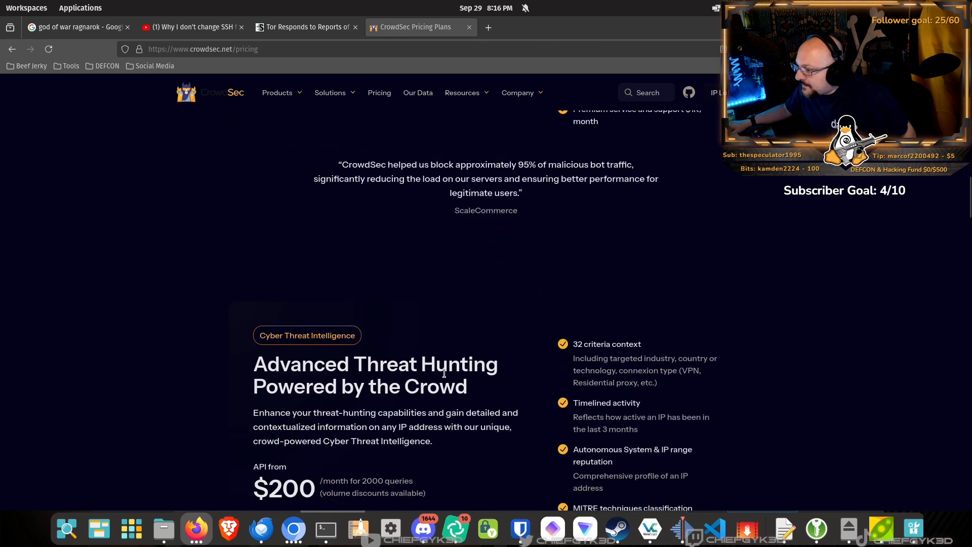
scroll("down", 3)
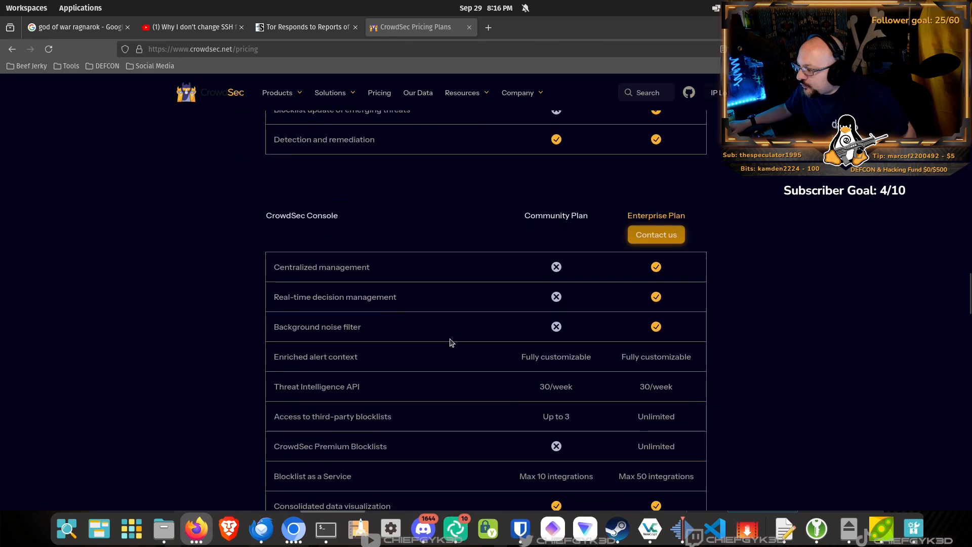
scroll("down", 3)
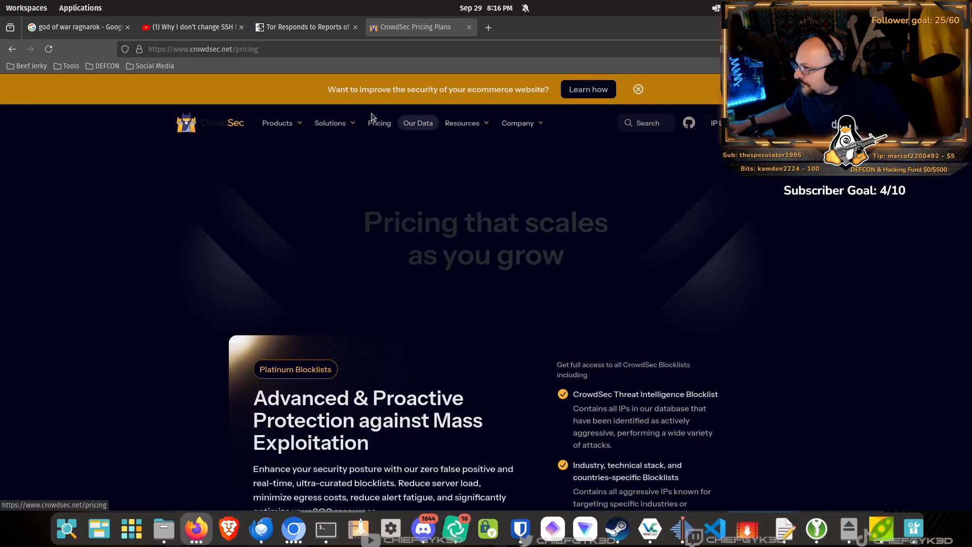
Navigate via Products to the CrowdSec Blocklist product page.
left_click(277, 122)
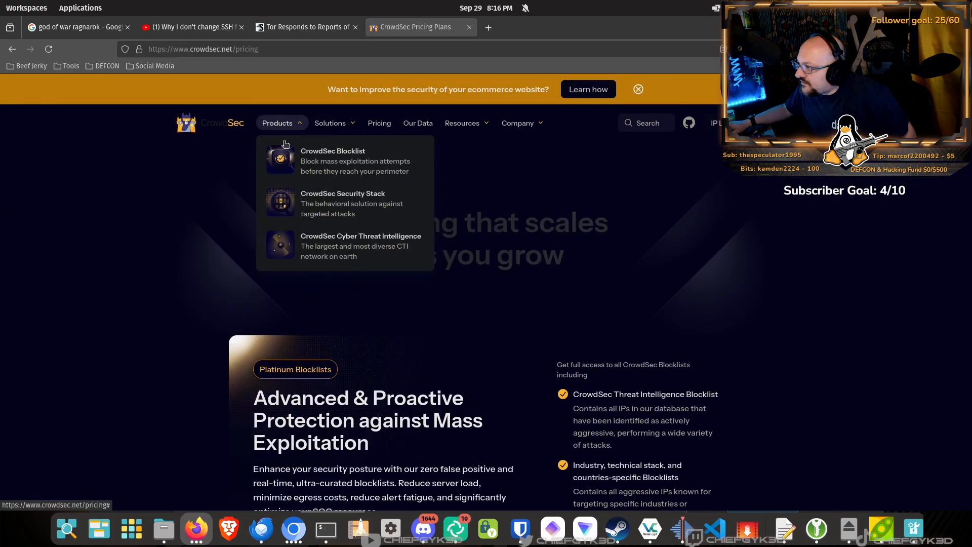
left_click(333, 151)
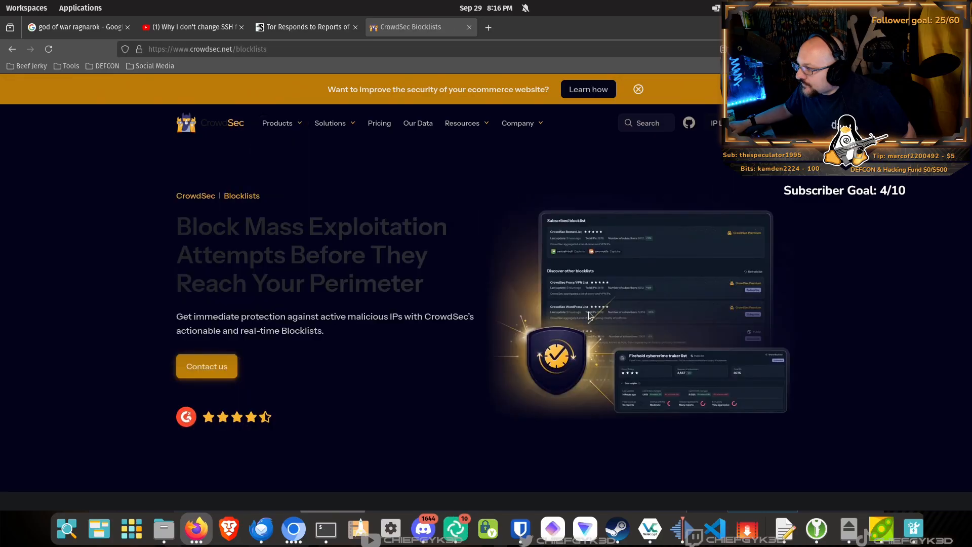